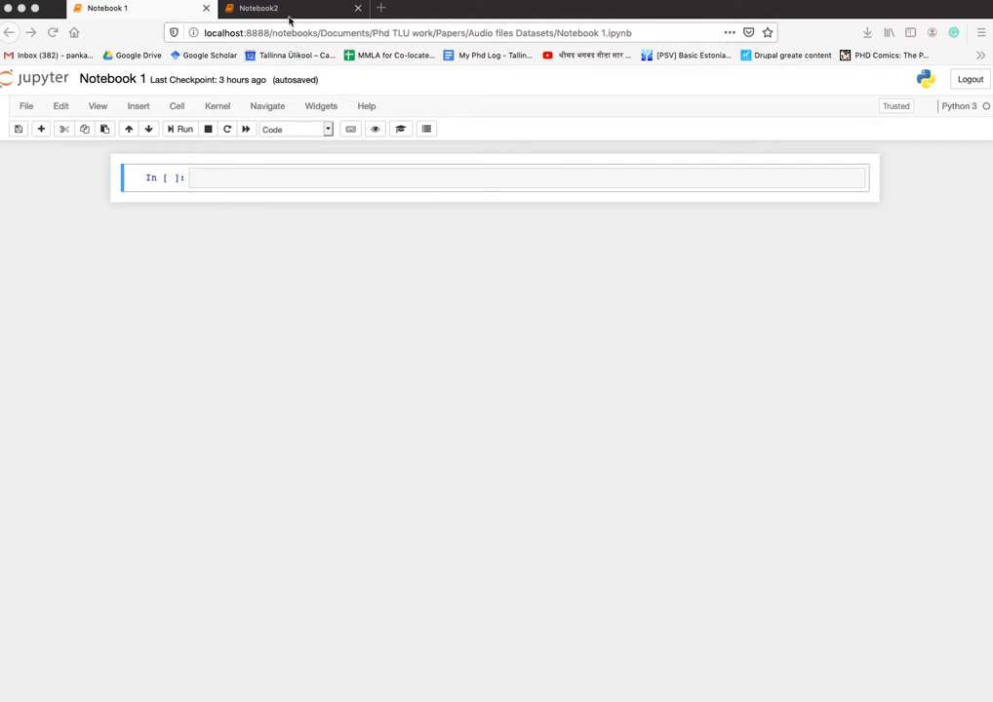
In Notebook 1, run name = "John" in one cell and %store name in the next.
{"action": "left_click", "coordinate": [234, 179]}
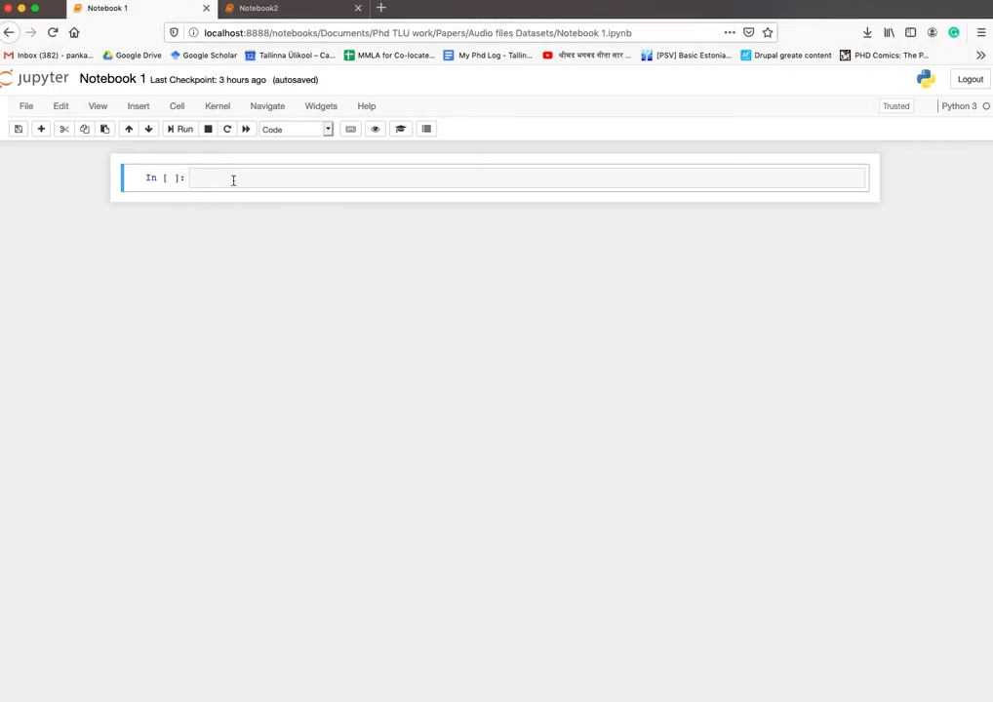
{"action": "left_click", "coordinate": [233, 177]}
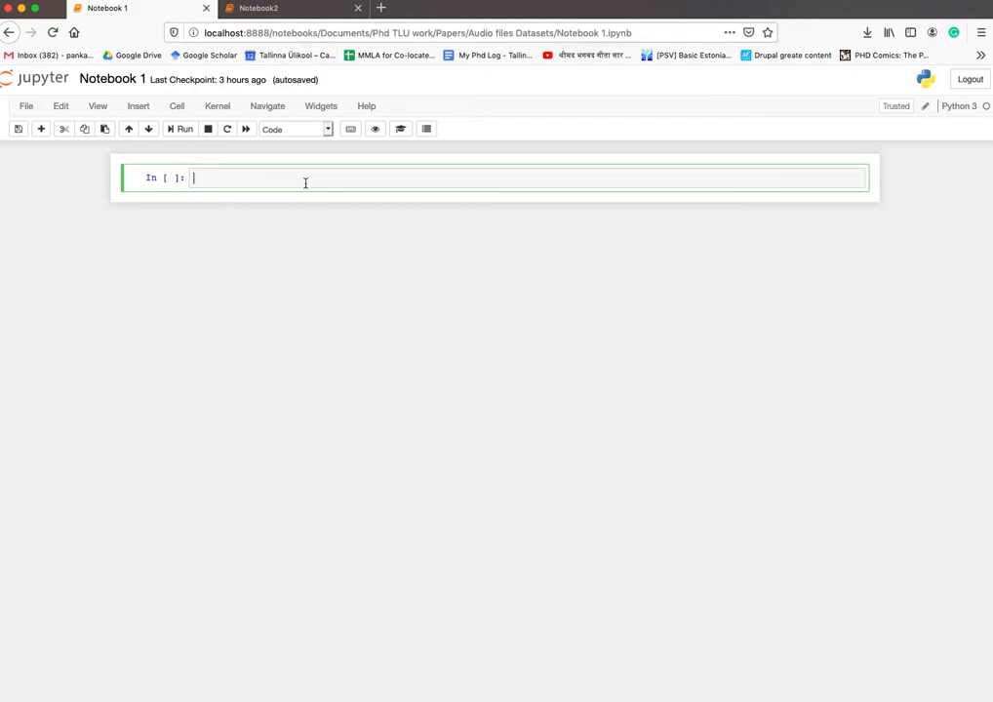
{"action": "type", "text": "name"}
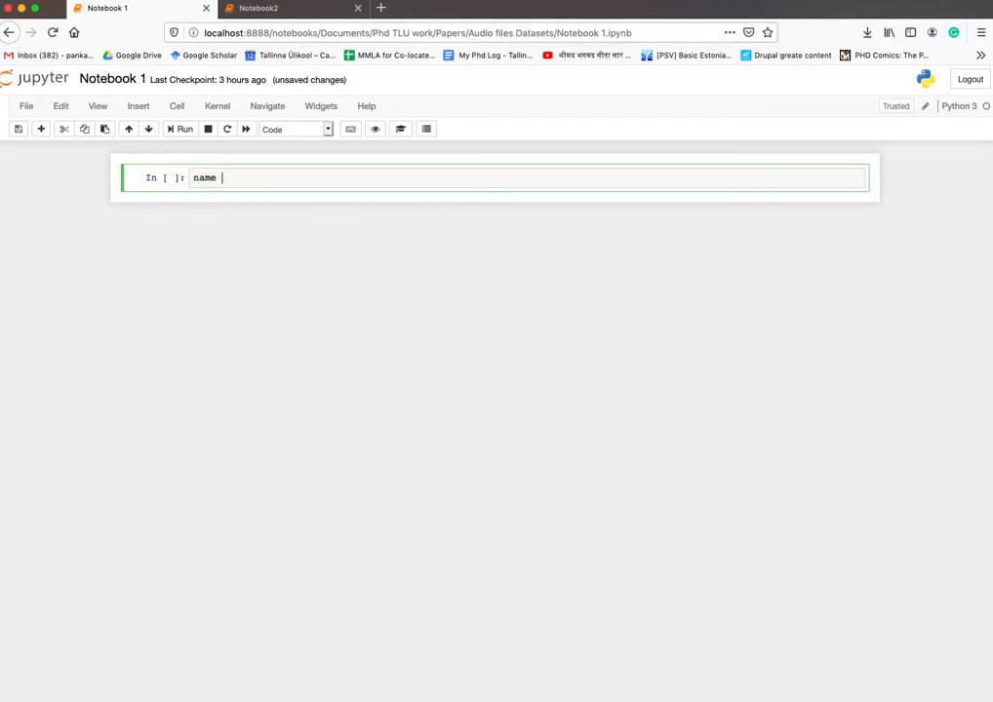
{"action": "type", "text": "= \"\""}
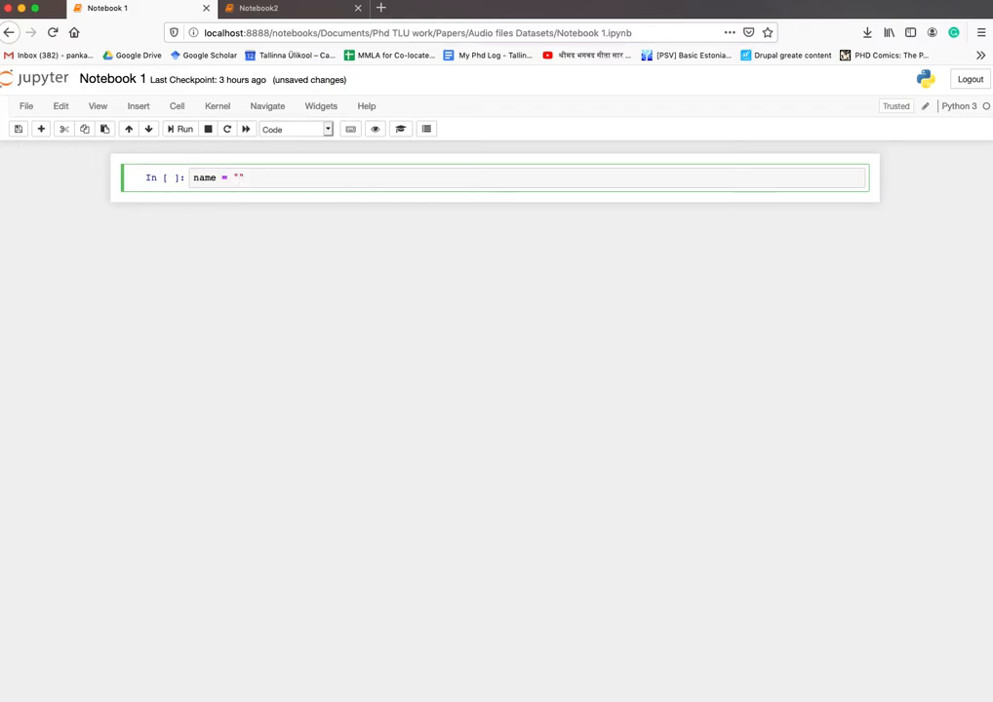
{"action": "type", "text": "John"}
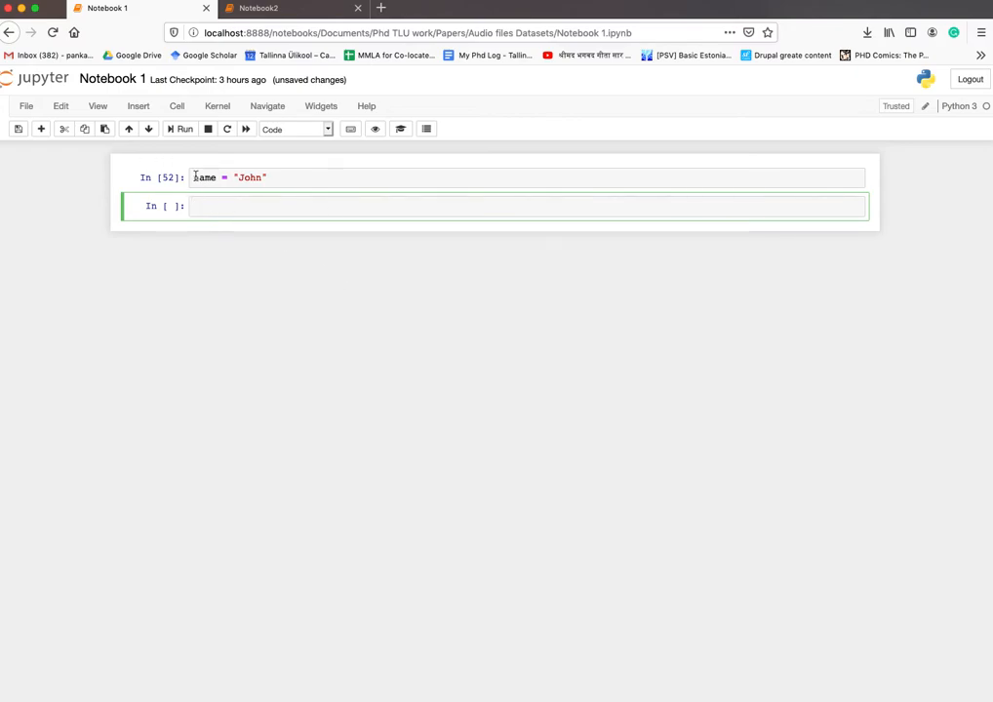
{"action": "left_click", "coordinate": [260, 206]}
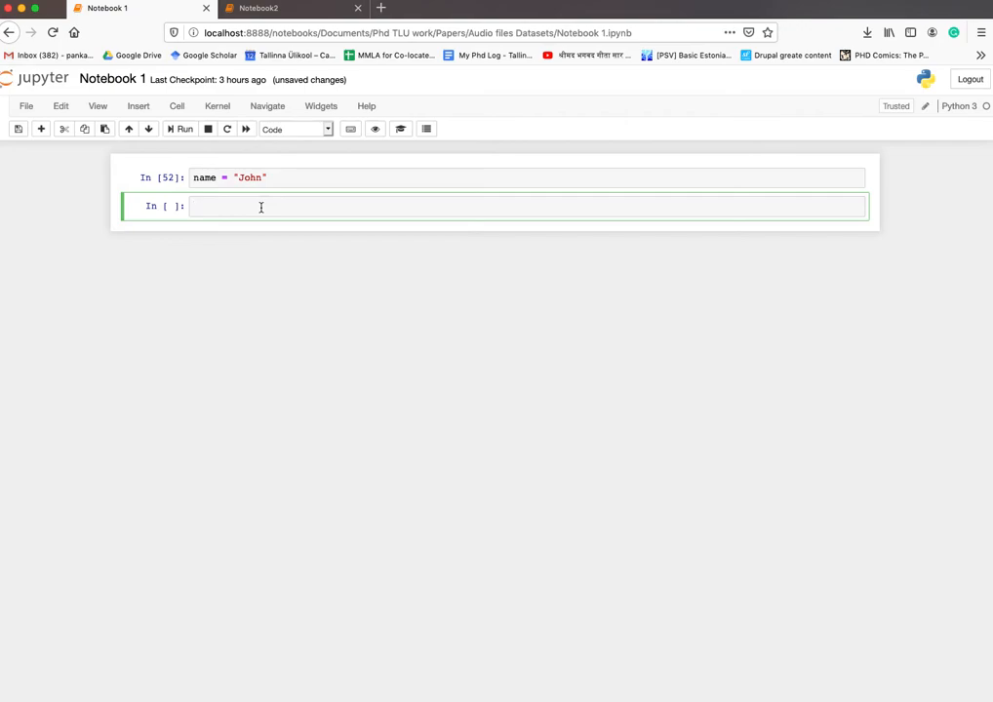
{"action": "type", "text": "%store name"}
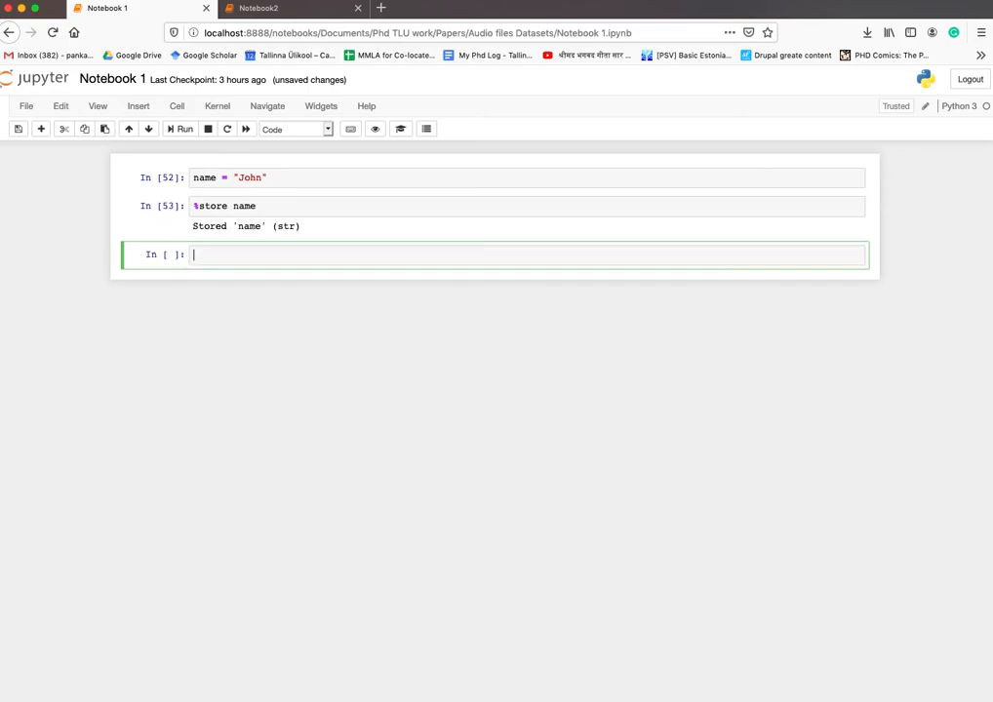
In Notebook2, run %store -r name and print(name) to show John, then return to Notebook 1.
{"action": "left_click", "coordinate": [273, 9]}
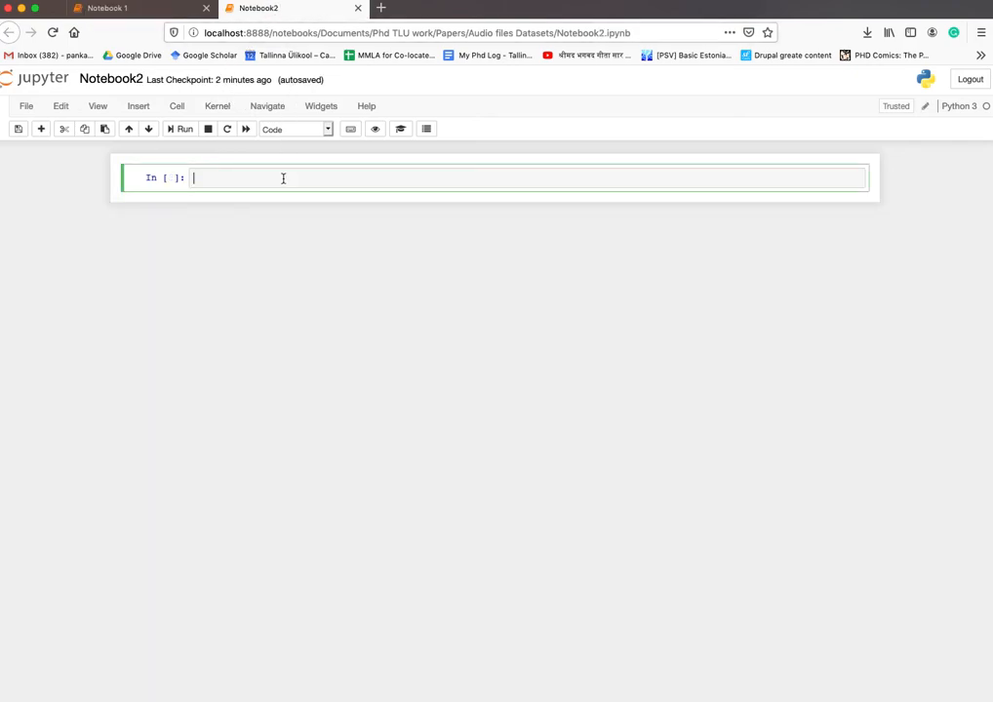
{"action": "type", "text": "%store -r name"}
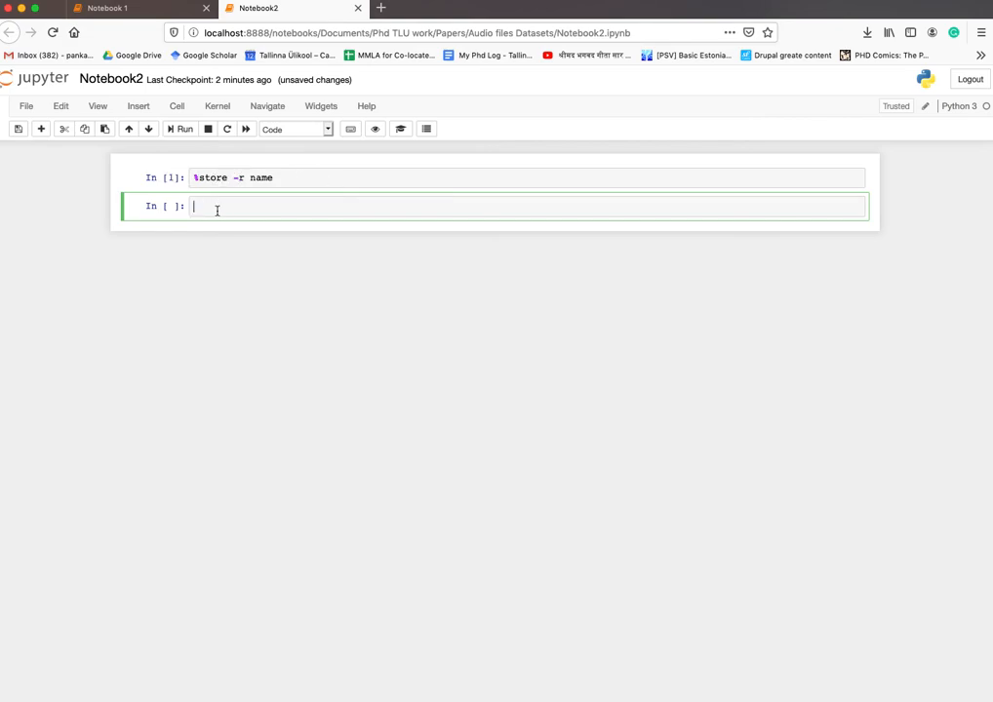
{"action": "type", "text": "print(n)"}
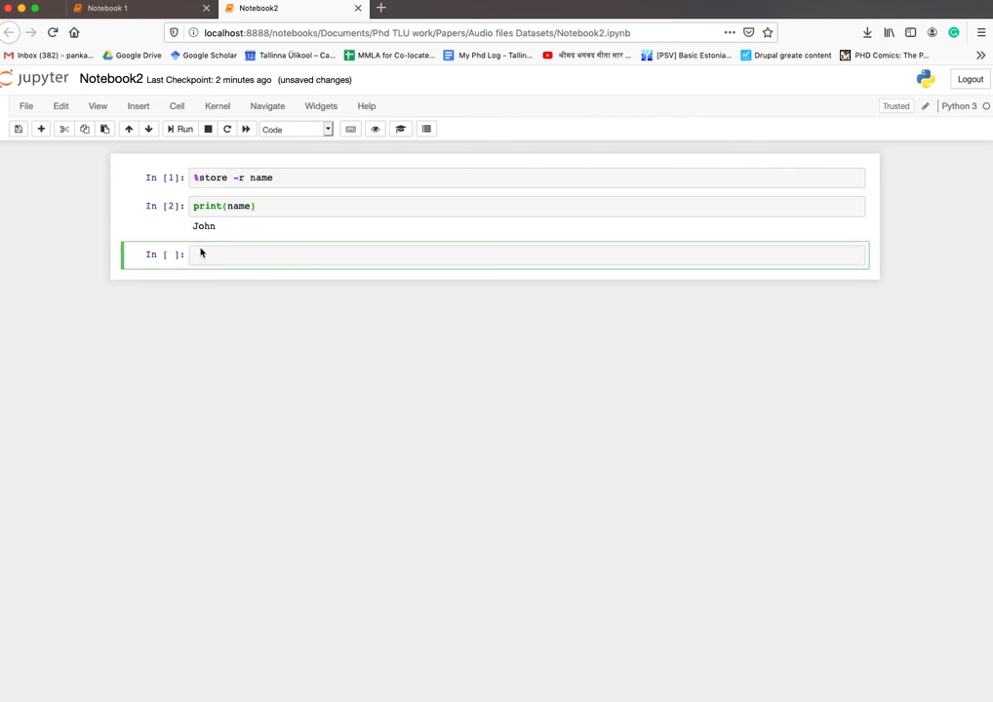
{"action": "left_click", "coordinate": [114, 11]}
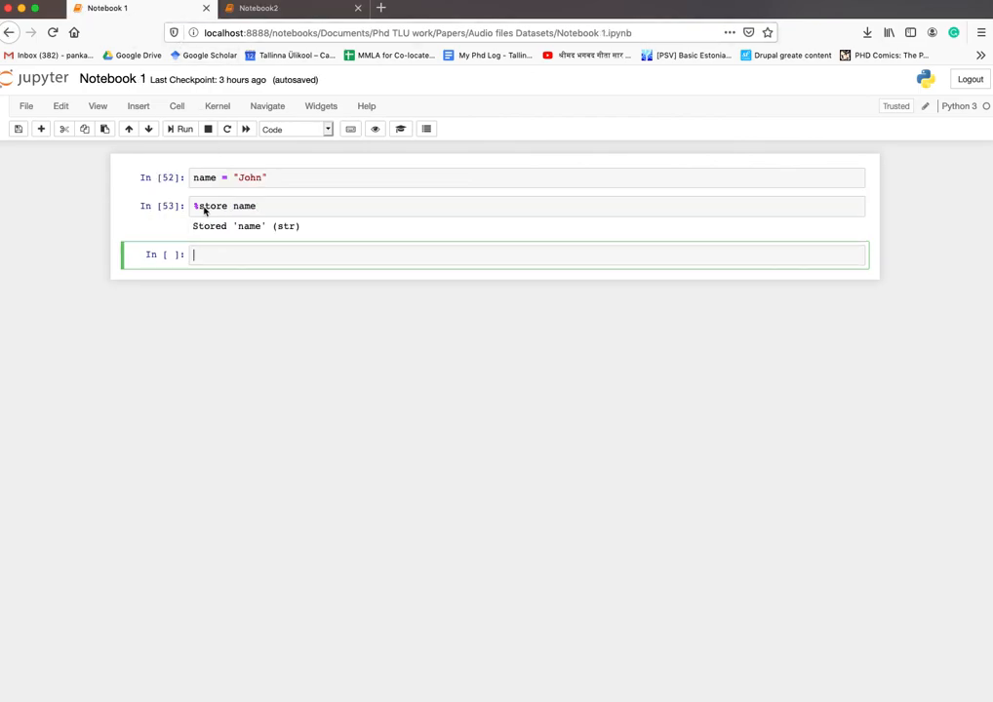
{"action": "mouse_move", "coordinate": [833, 299]}
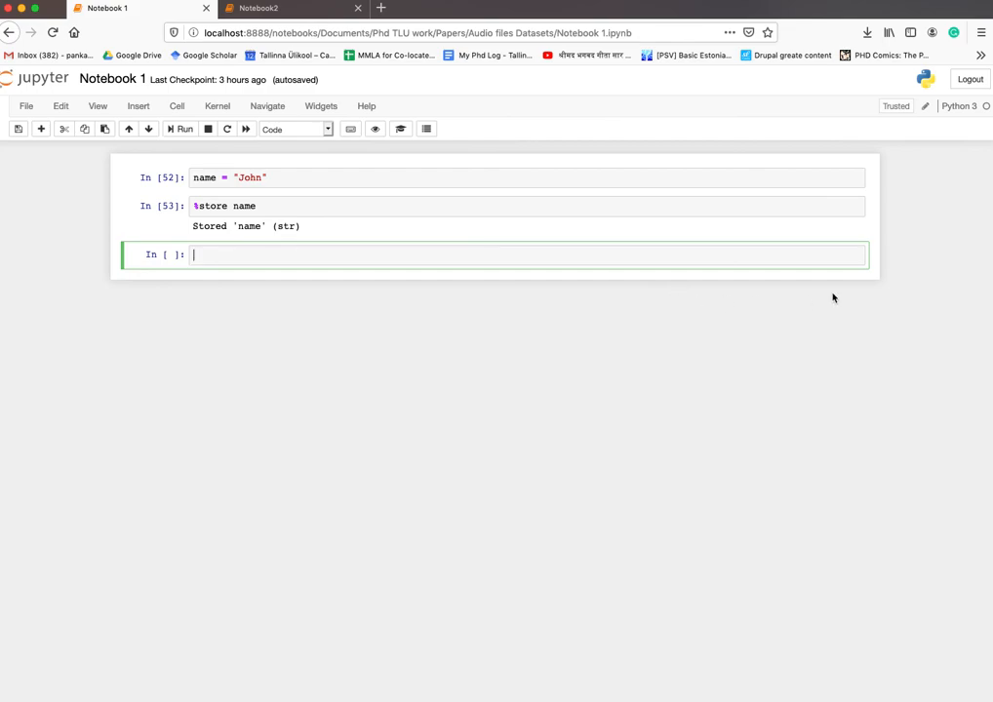